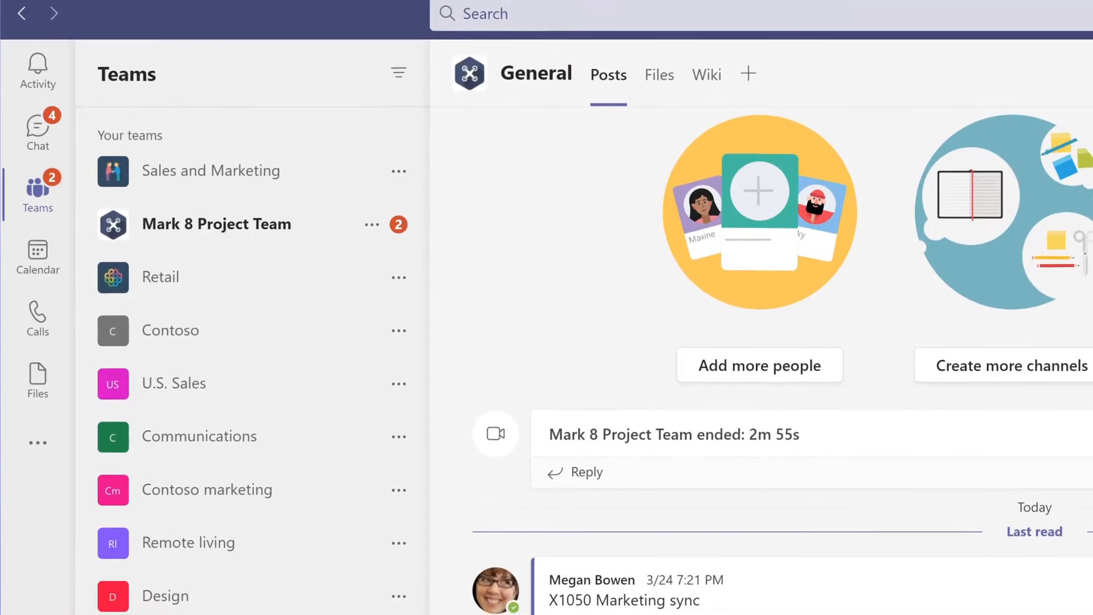
Step: Scroll the Teams list and expand Mark 8 Project Team to reveal its channels
{"action": "scroll", "scroll_direction": "down", "scroll_amount": 3}
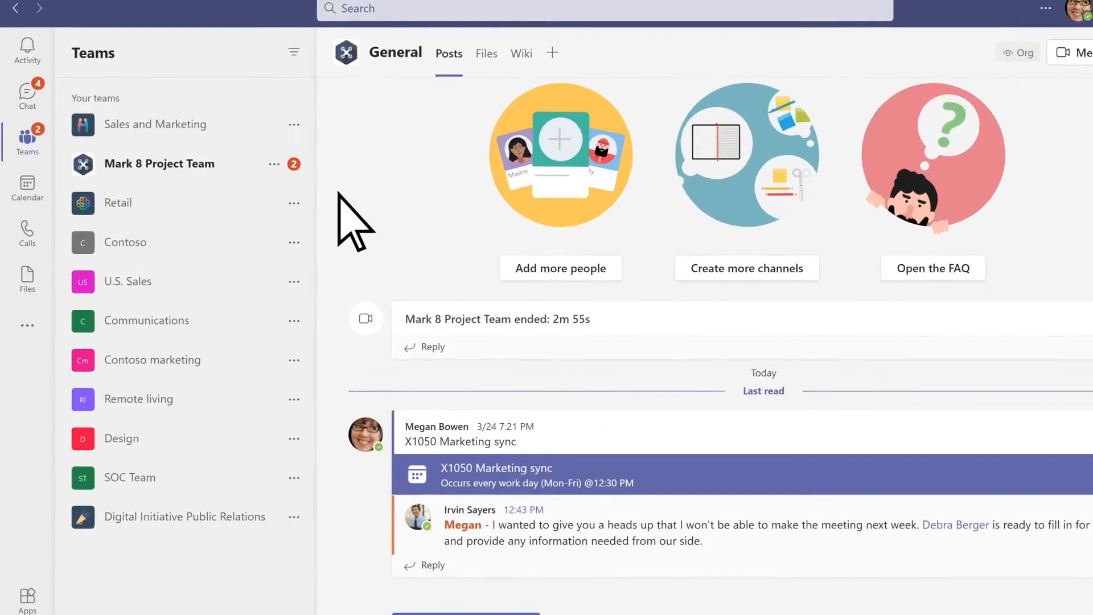
{"action": "left_click", "coordinate": [158, 164]}
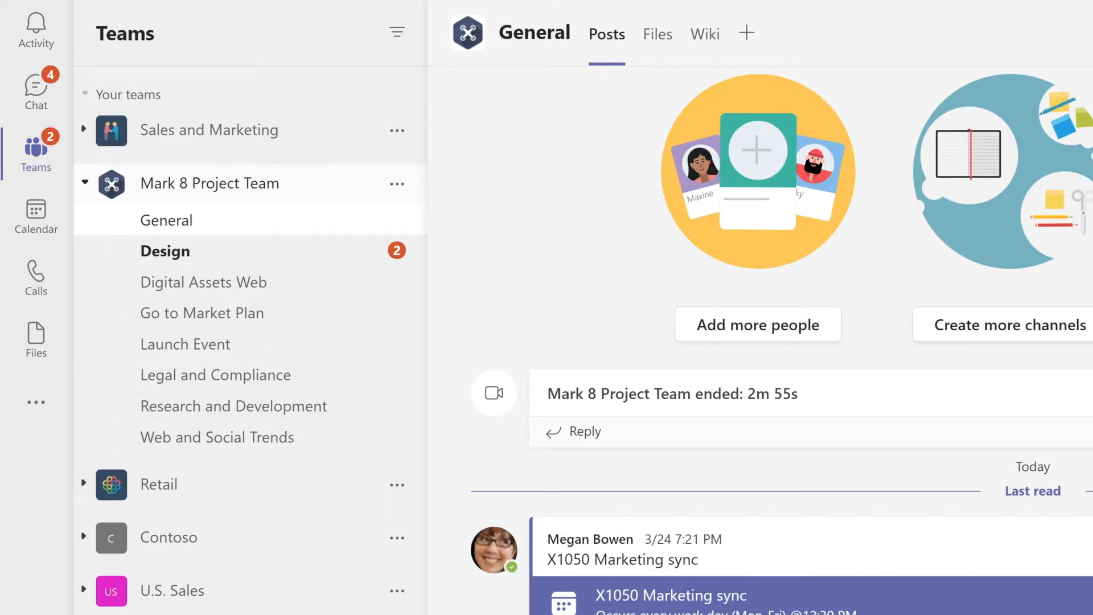
Step: Open the Launch Event channel under Mark 8 Project Team to view its posts
{"action": "left_click", "coordinate": [185, 344]}
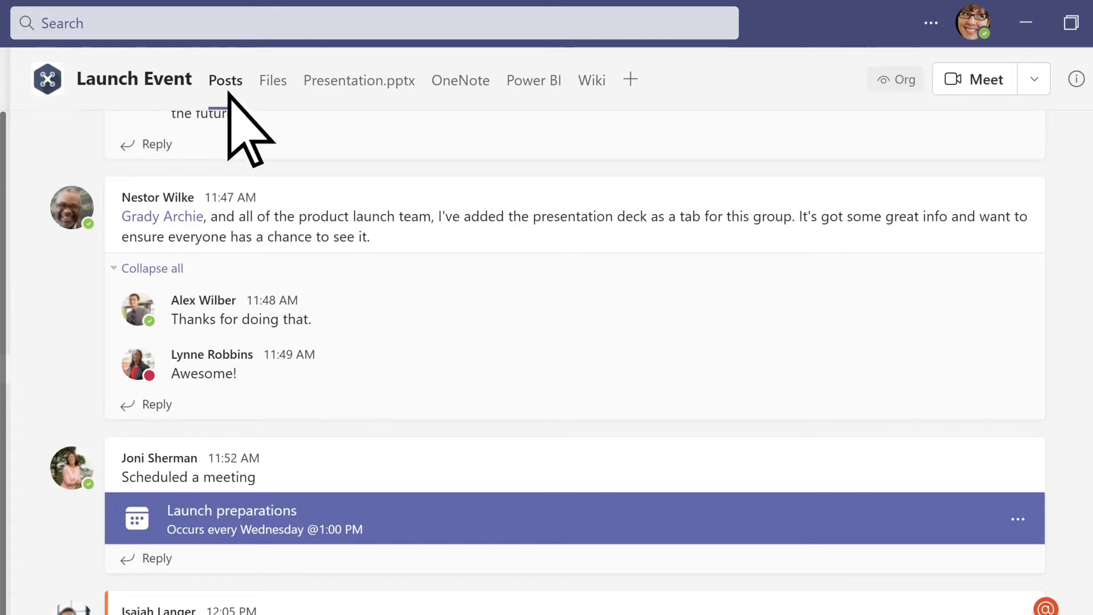
{"action": "left_click", "coordinate": [273, 80]}
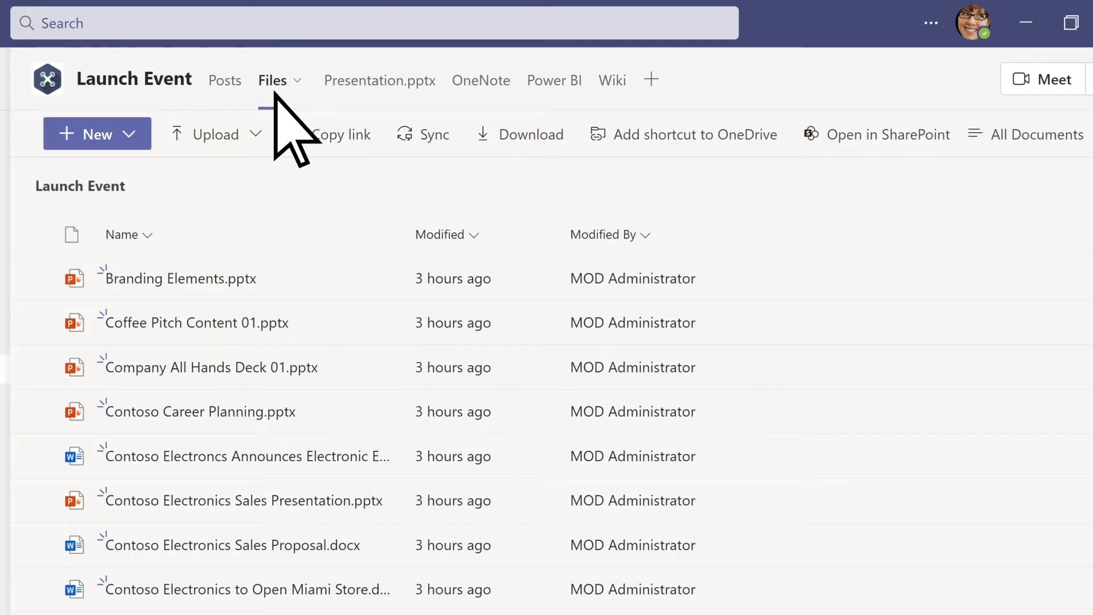
{"action": "left_click", "coordinate": [378, 79]}
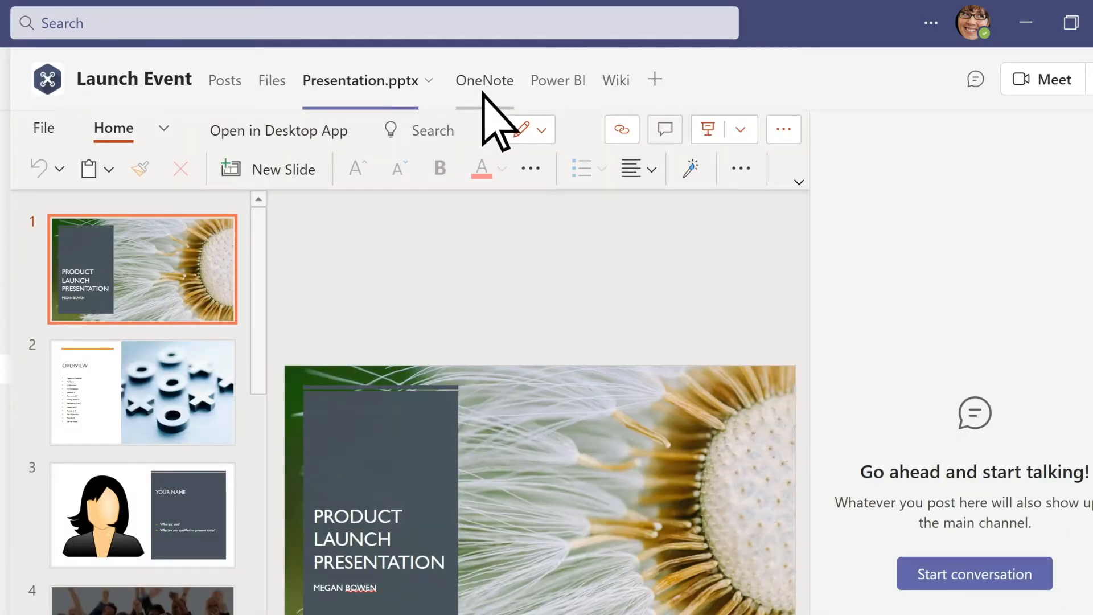
{"action": "left_click", "coordinate": [549, 81]}
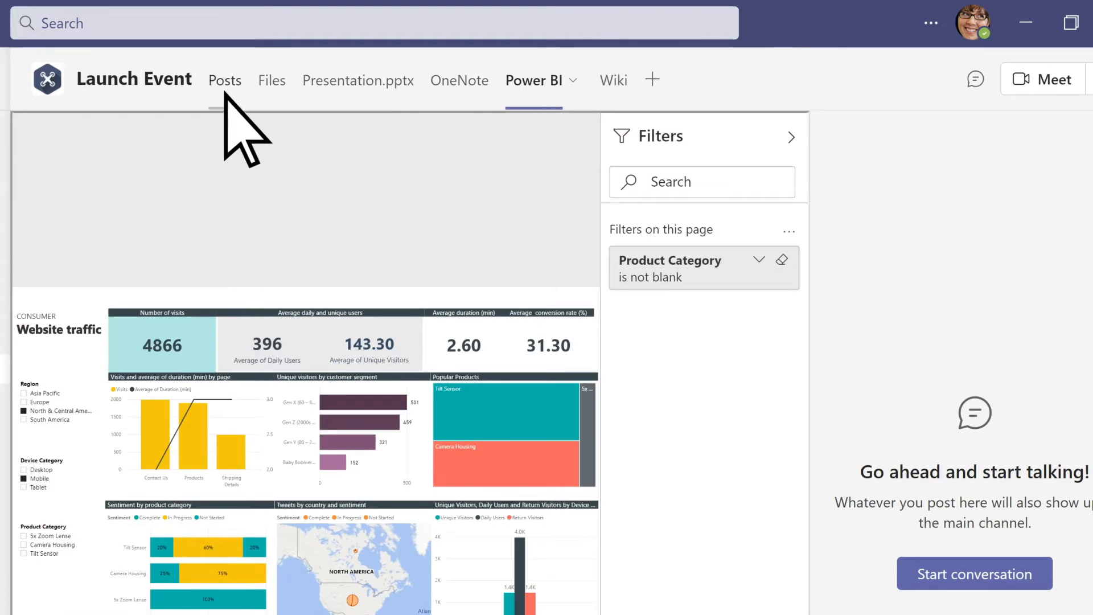
{"action": "left_click", "coordinate": [225, 80]}
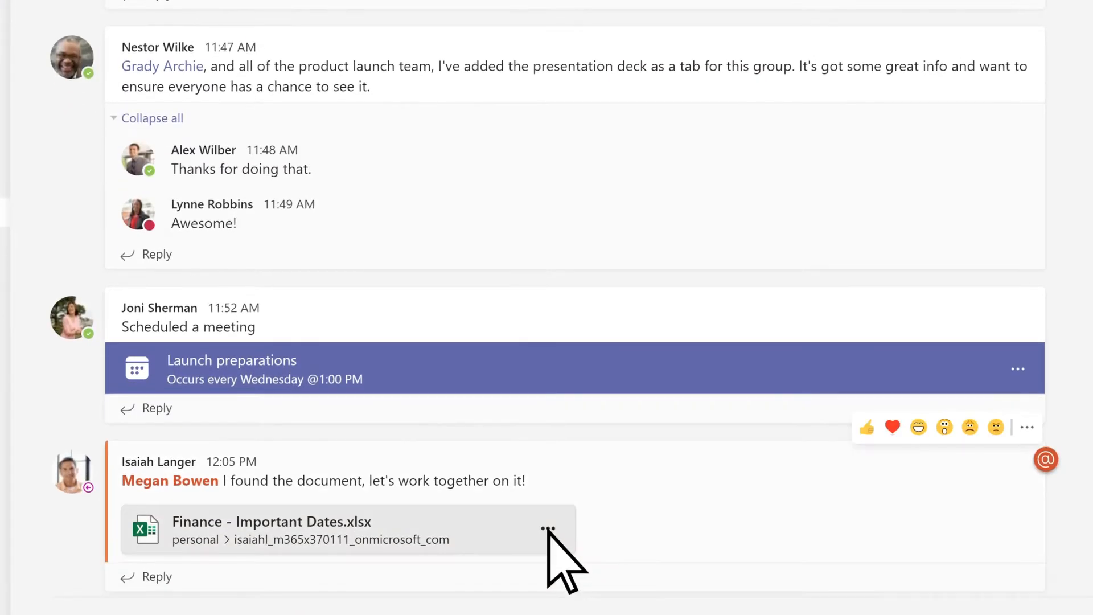
Step: Open Finance - Important Dates in Teams, start a comment, then close the spreadsheet
{"action": "left_click", "coordinate": [549, 528]}
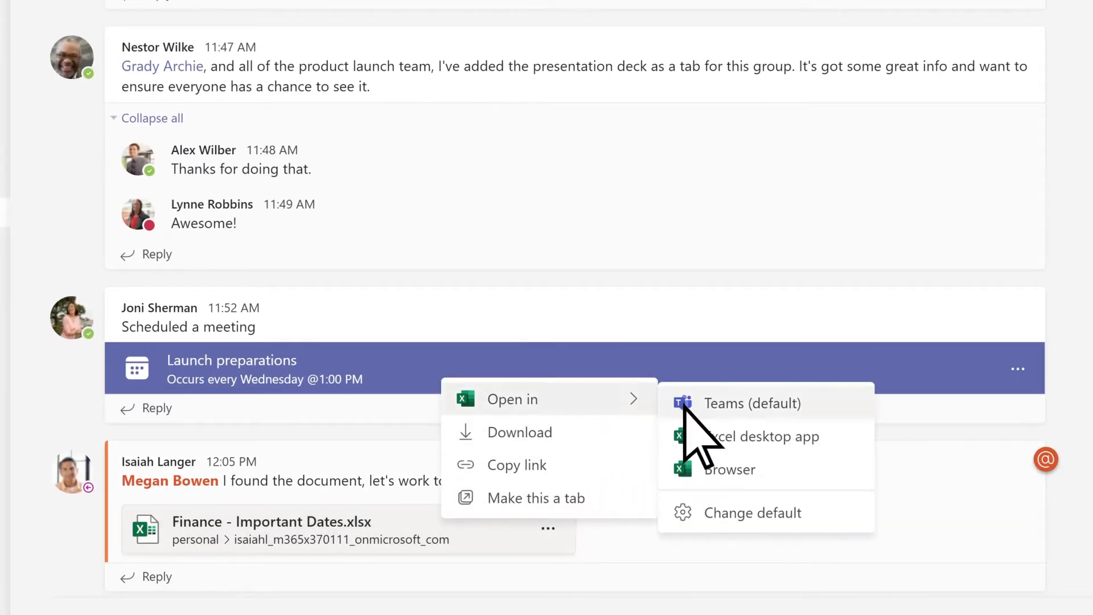
{"action": "left_click", "coordinate": [751, 403]}
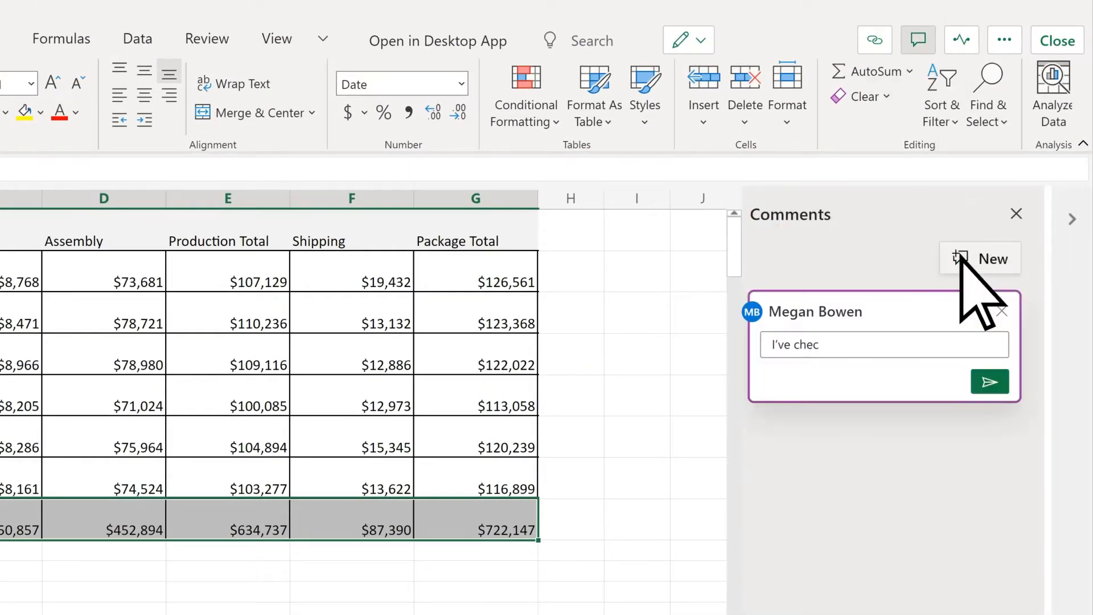
{"action": "left_click", "coordinate": [990, 381]}
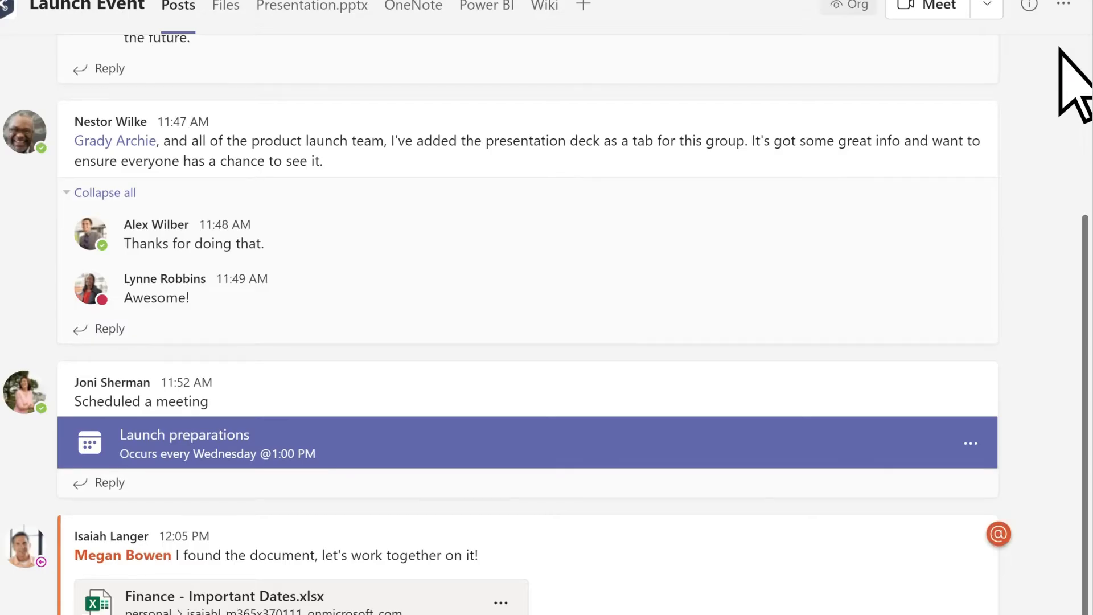
Step: View the Launch Event channel's files, then the Files app's Recent list
{"action": "left_click", "coordinate": [663, 80]}
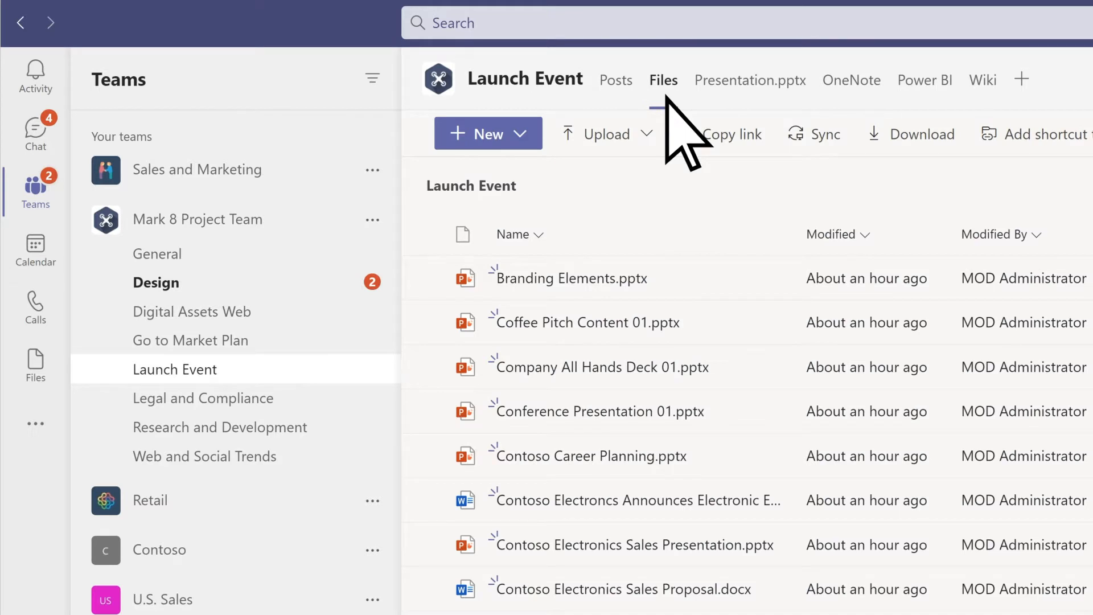
{"action": "mouse_move", "coordinate": [655, 150]}
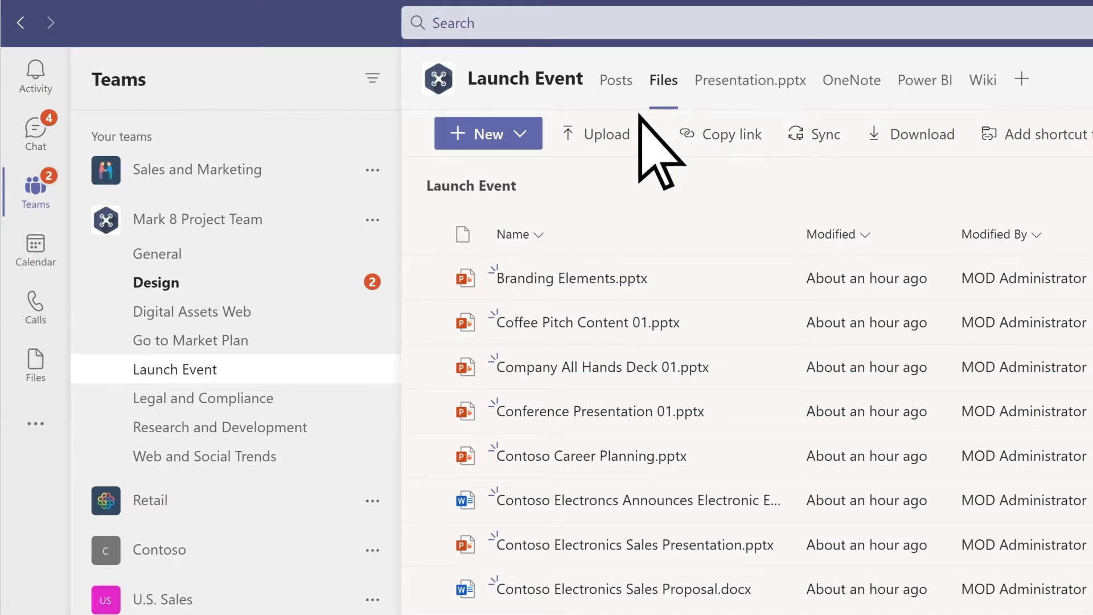
{"action": "left_click", "coordinate": [34, 359]}
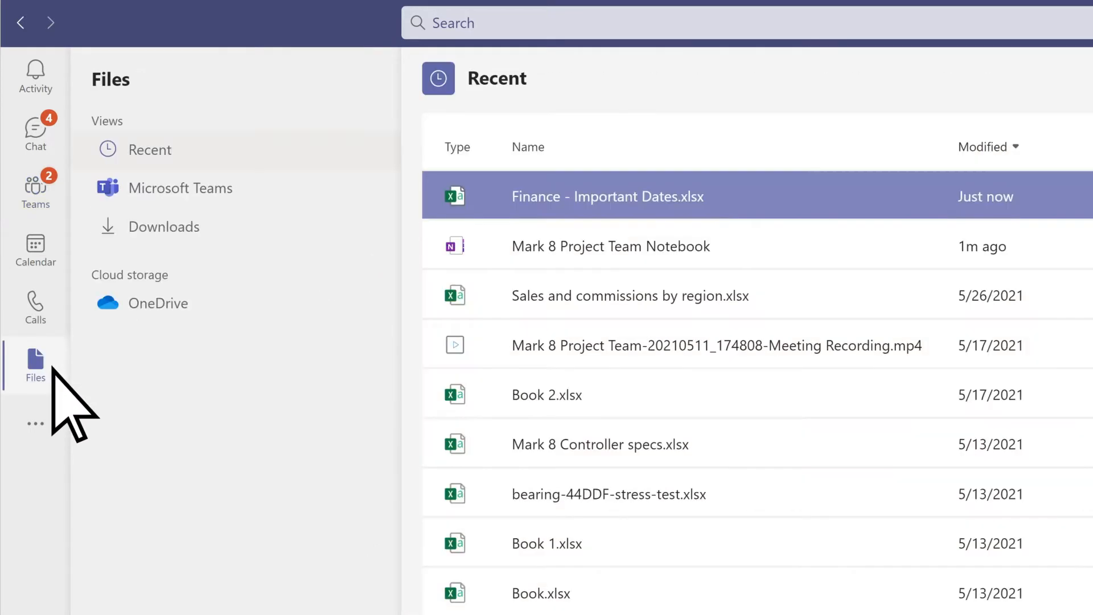
{"action": "mouse_move", "coordinate": [35, 125]}
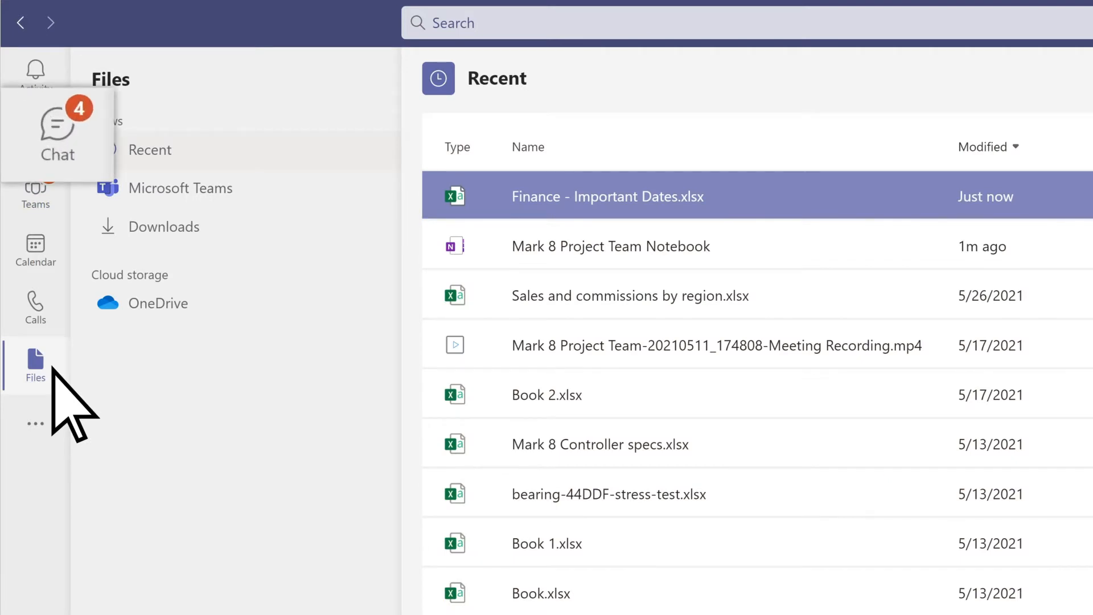
Step: Start a new group chat and send 'Need to start planning that off-site' message
{"action": "left_click", "coordinate": [35, 132]}
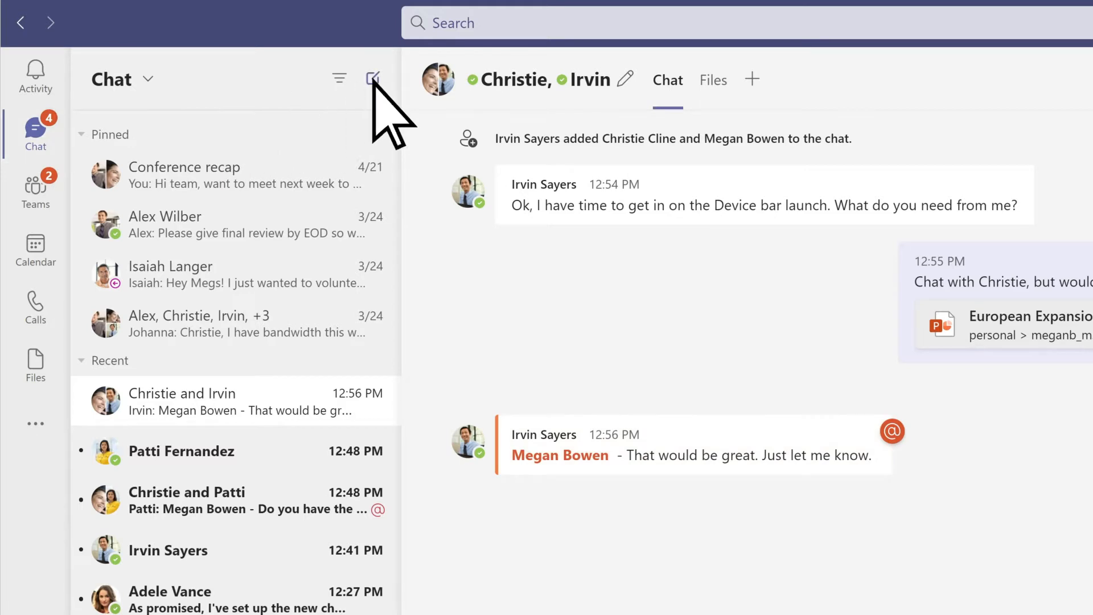
{"action": "left_click", "coordinate": [372, 77]}
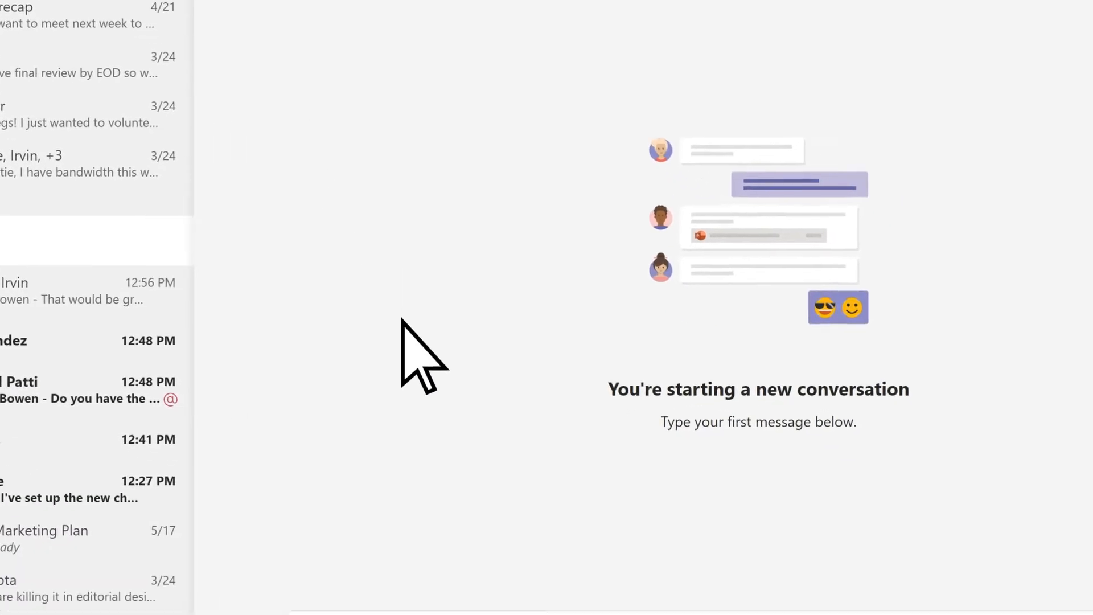
{"action": "type", "text": "Need to start planning that of"}
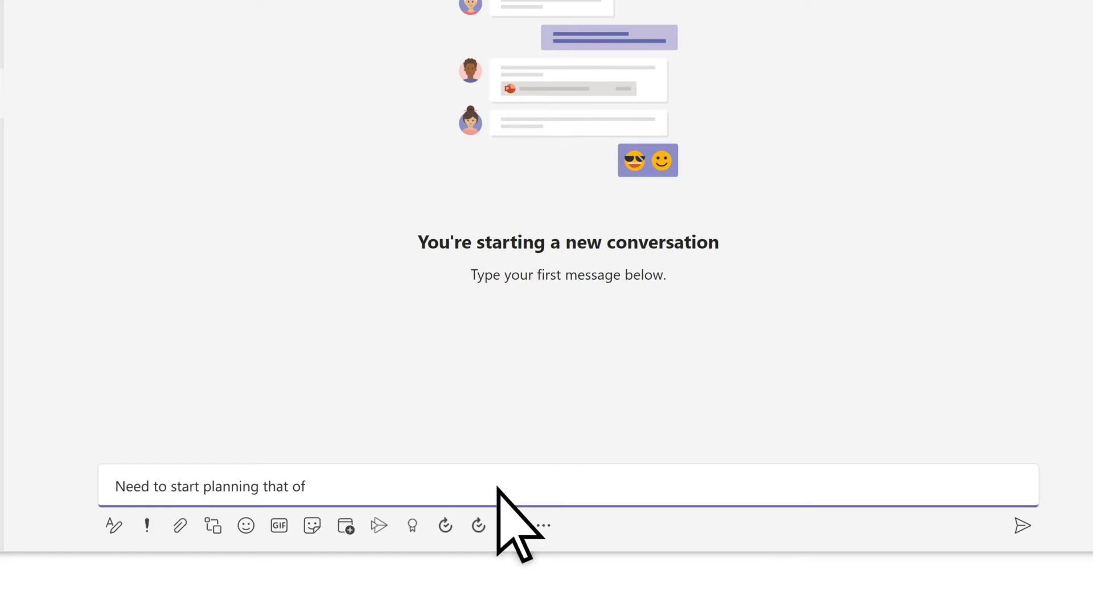
{"action": "left_click", "coordinate": [1022, 525]}
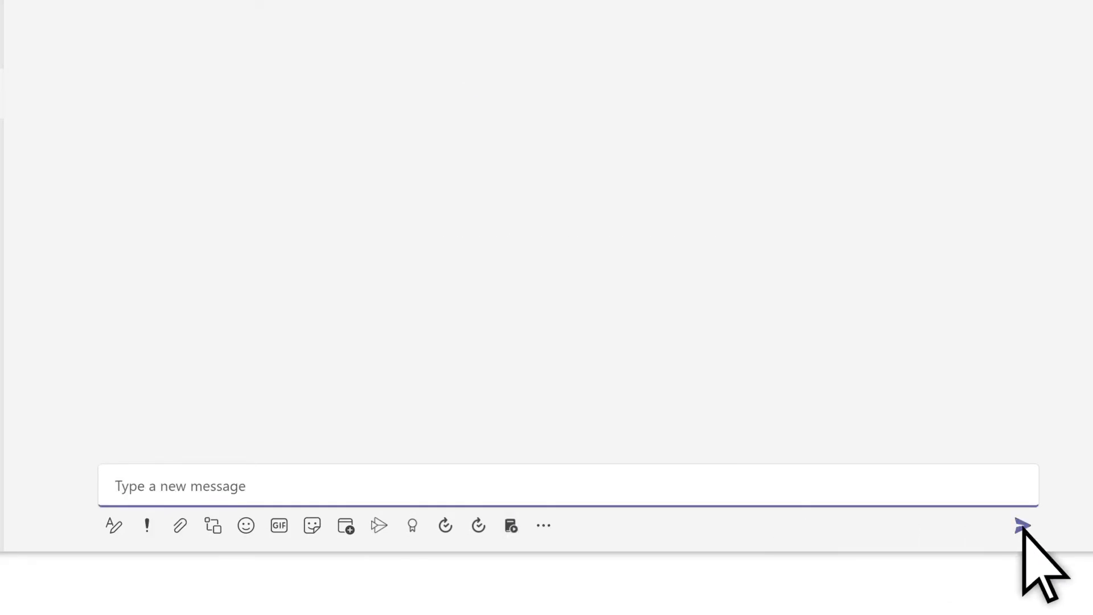
{"action": "left_click", "coordinate": [1022, 525]}
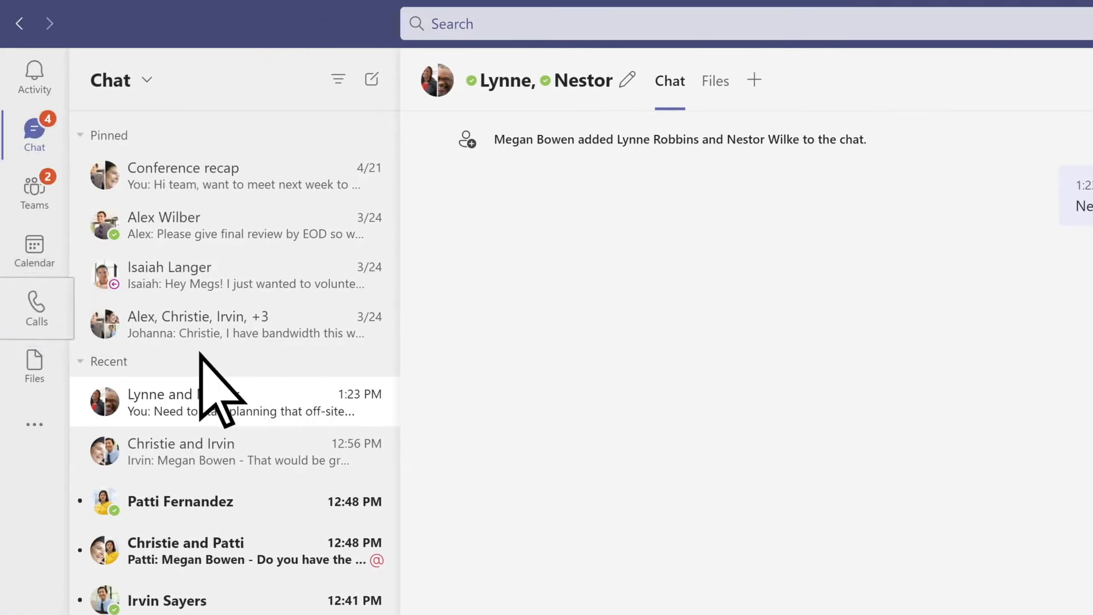
Step: Glance at the Calls history, then show the Calendar's June 2021 work week
{"action": "left_click", "coordinate": [34, 308]}
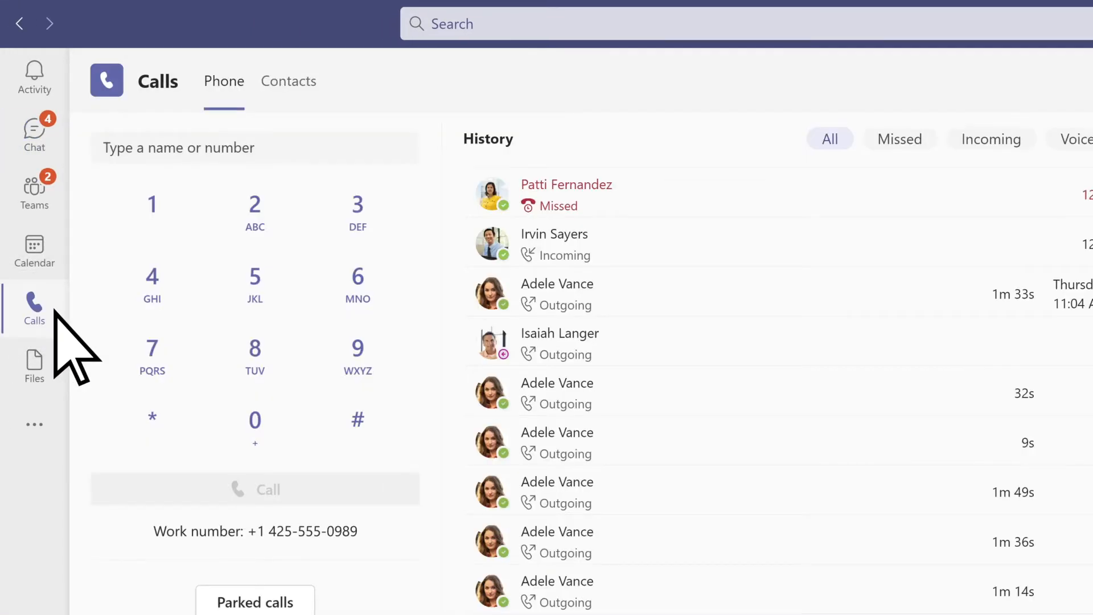
{"action": "mouse_move", "coordinate": [34, 251]}
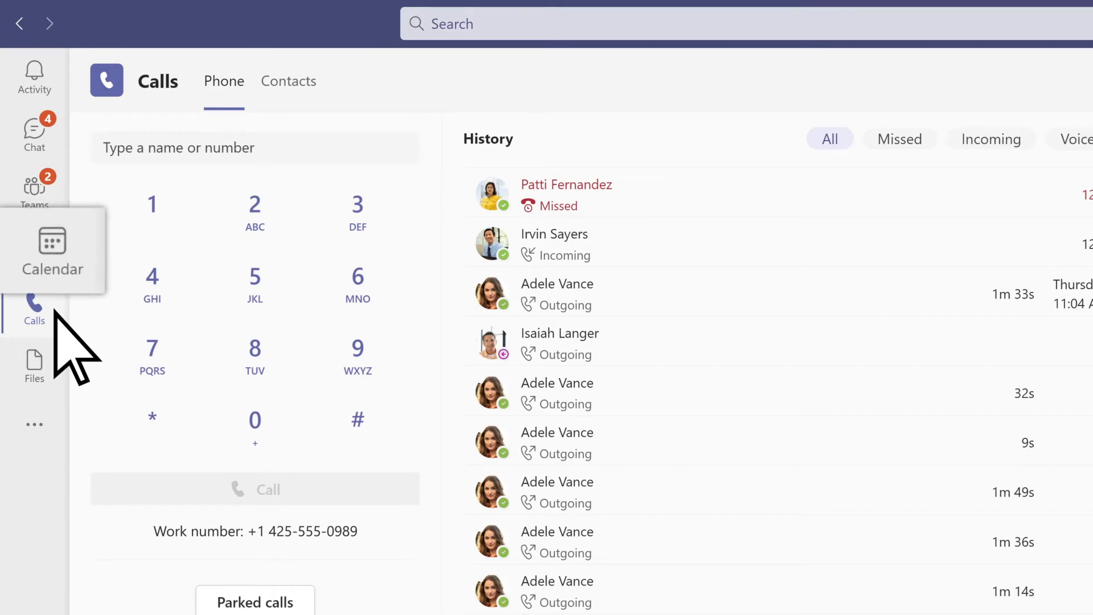
{"action": "left_click", "coordinate": [34, 251]}
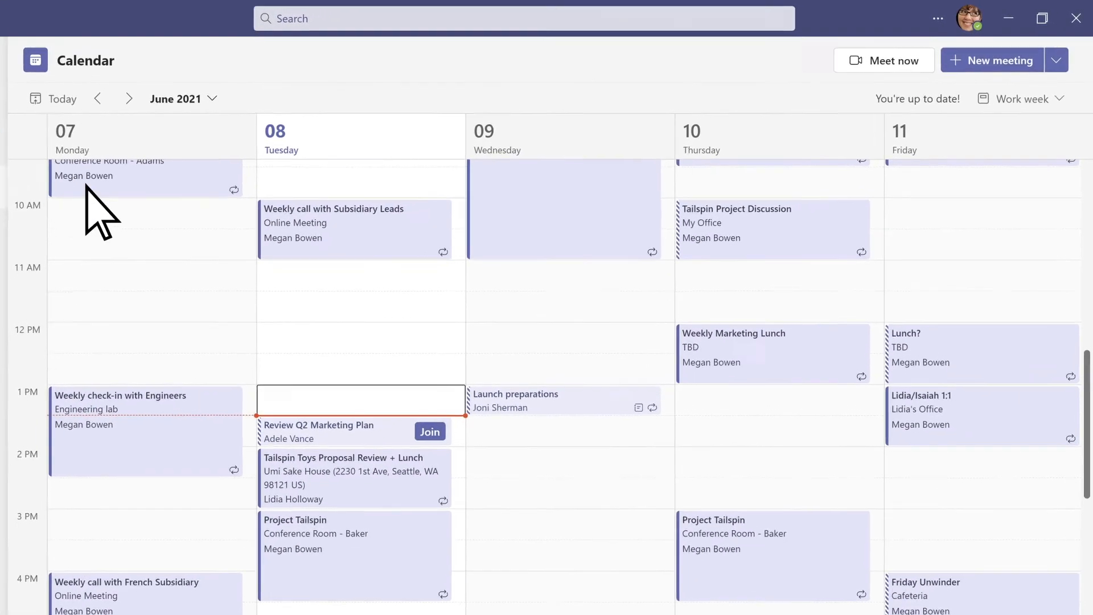
Step: Join the Review Q2 Marketing Plan event from the calendar to reach its audio and video options
{"action": "left_click", "coordinate": [1059, 60]}
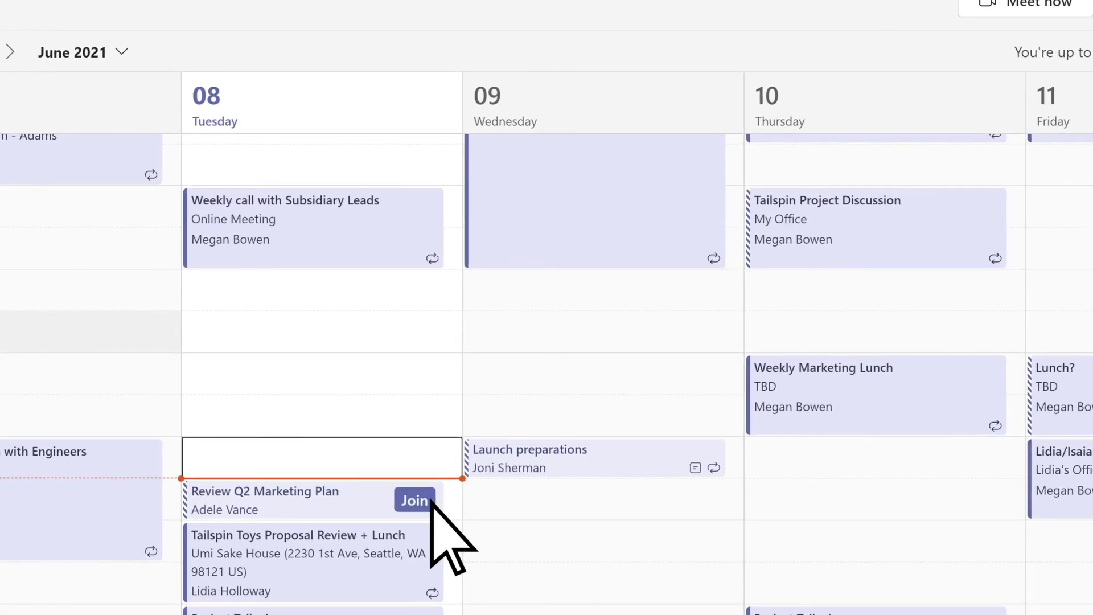
{"action": "left_click", "coordinate": [414, 501]}
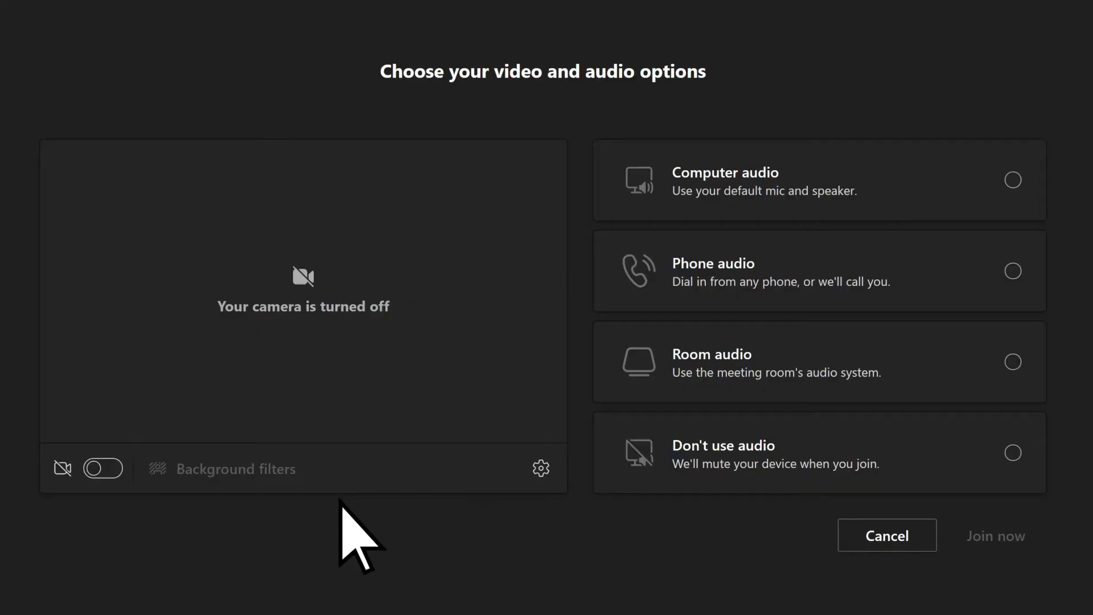
Step: Join Review Q2 Marketing Plan with the camera on and Computer audio selected
{"action": "left_click", "coordinate": [103, 468]}
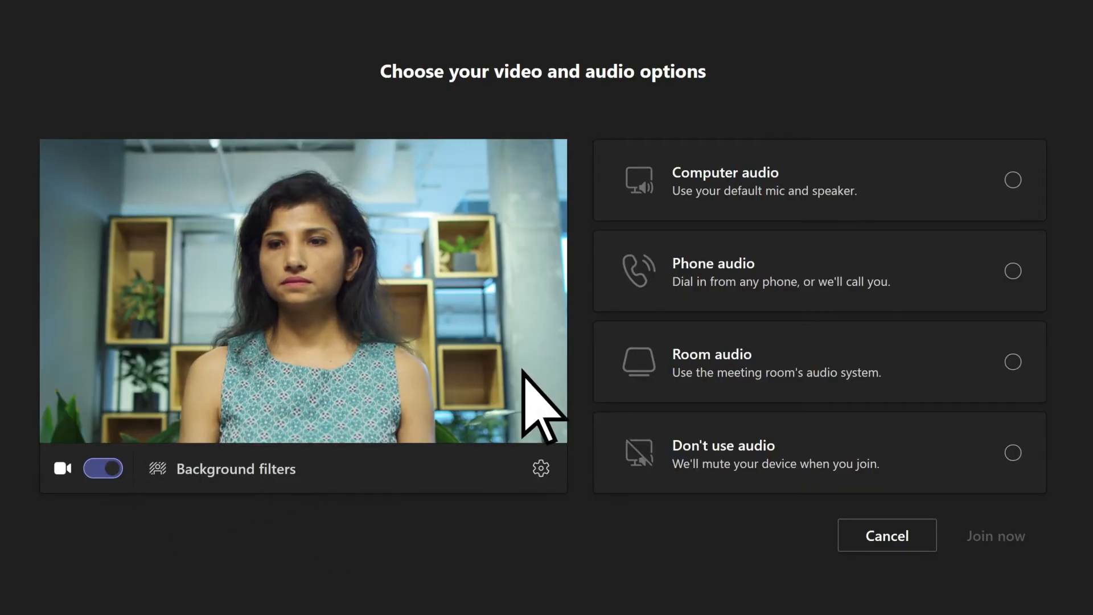
{"action": "left_click", "coordinate": [819, 180]}
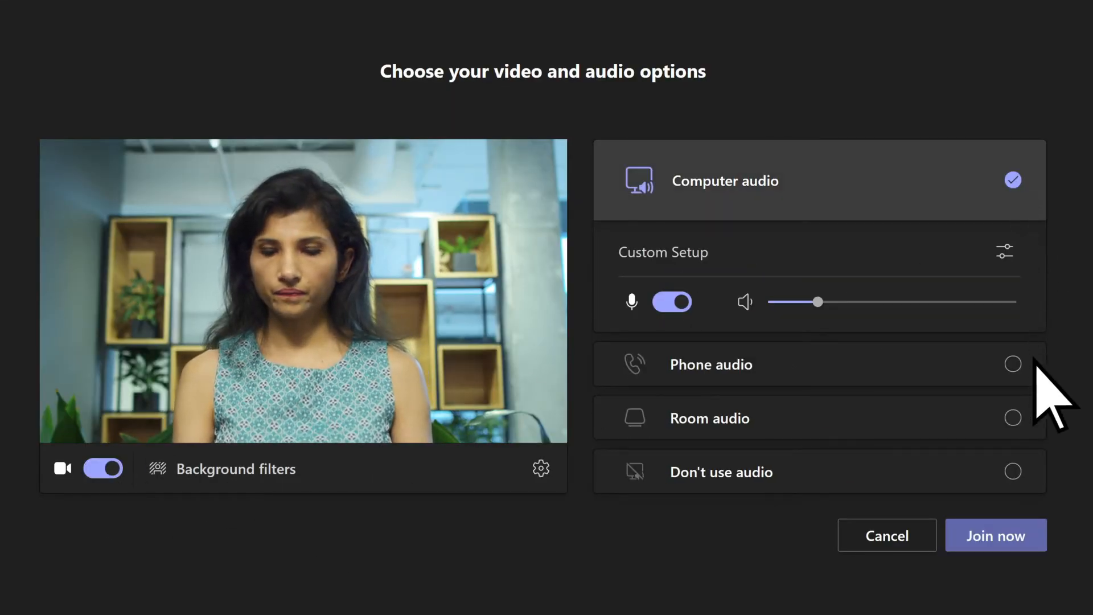
{"action": "left_click", "coordinate": [995, 535]}
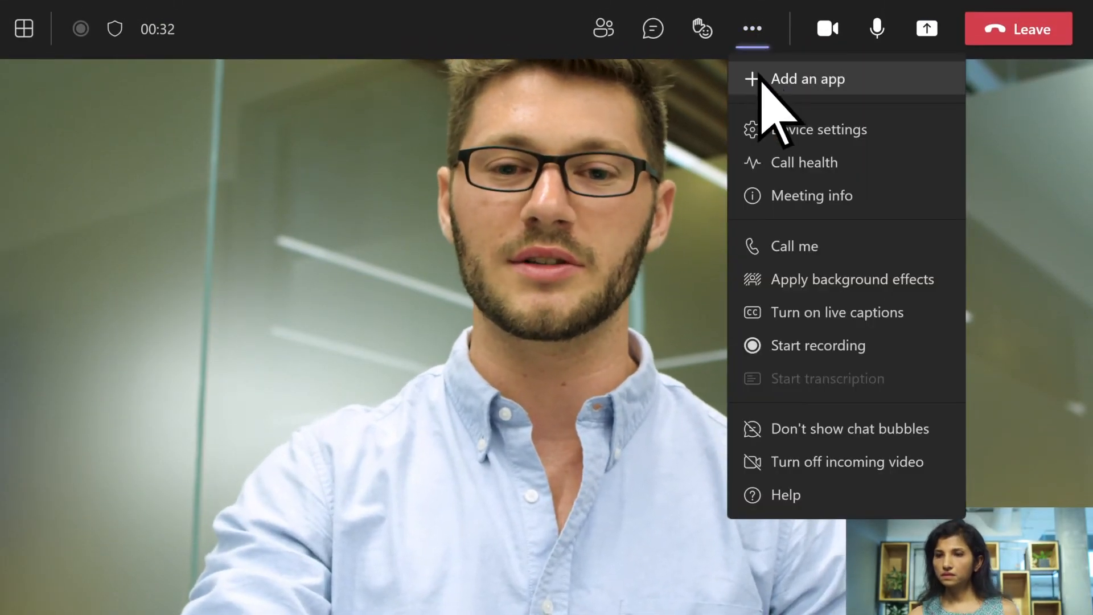
Step: Start recording, view the Share content options, then return to the Christie and Irvin chat
{"action": "left_click", "coordinate": [817, 345]}
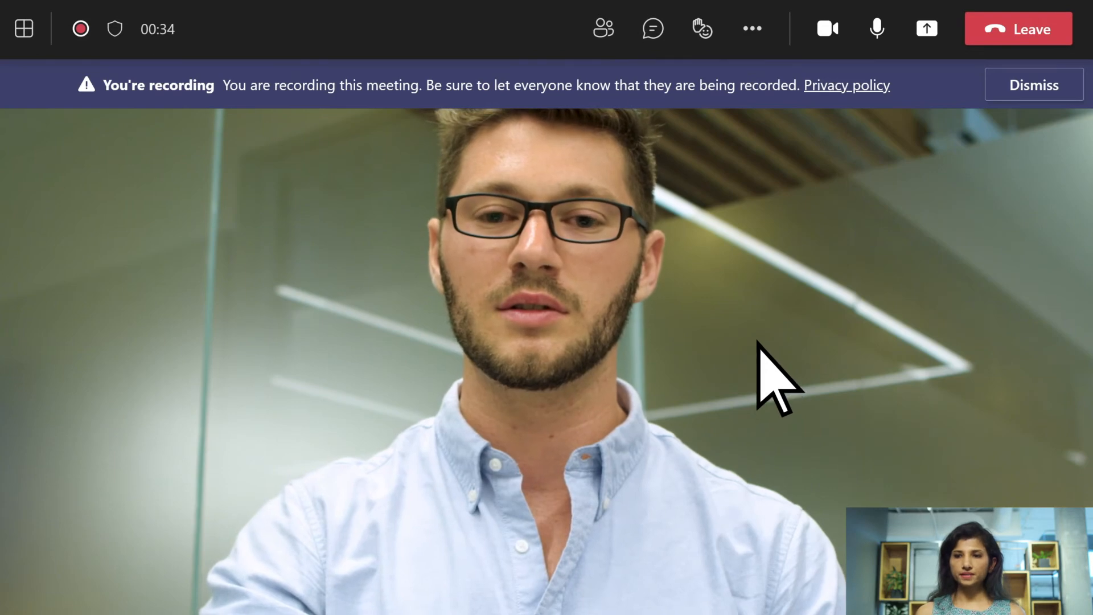
{"action": "left_click", "coordinate": [926, 29]}
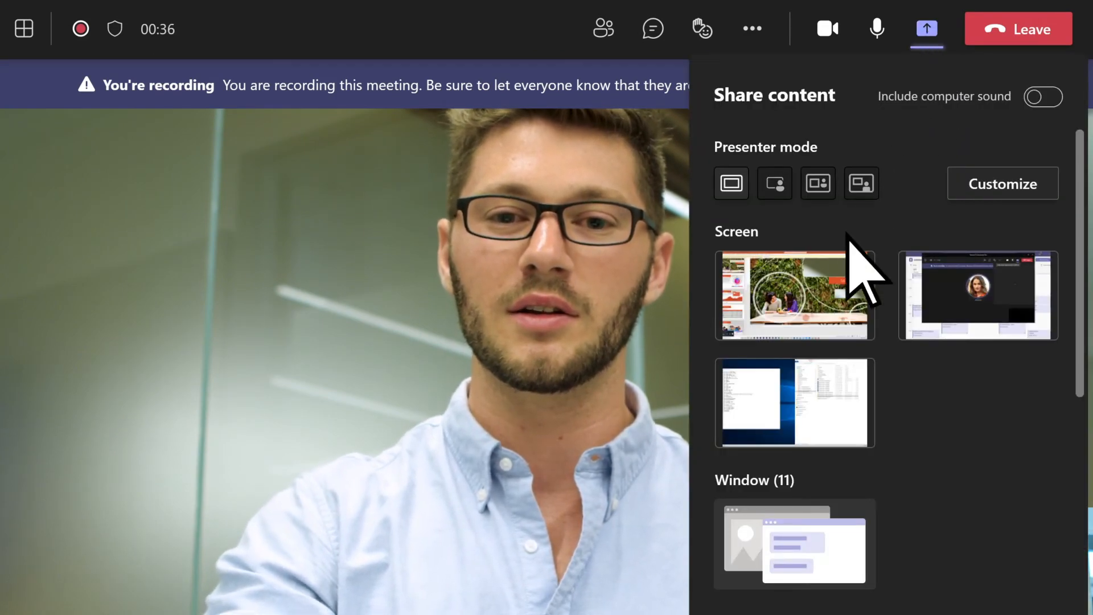
{"action": "left_click", "coordinate": [793, 295]}
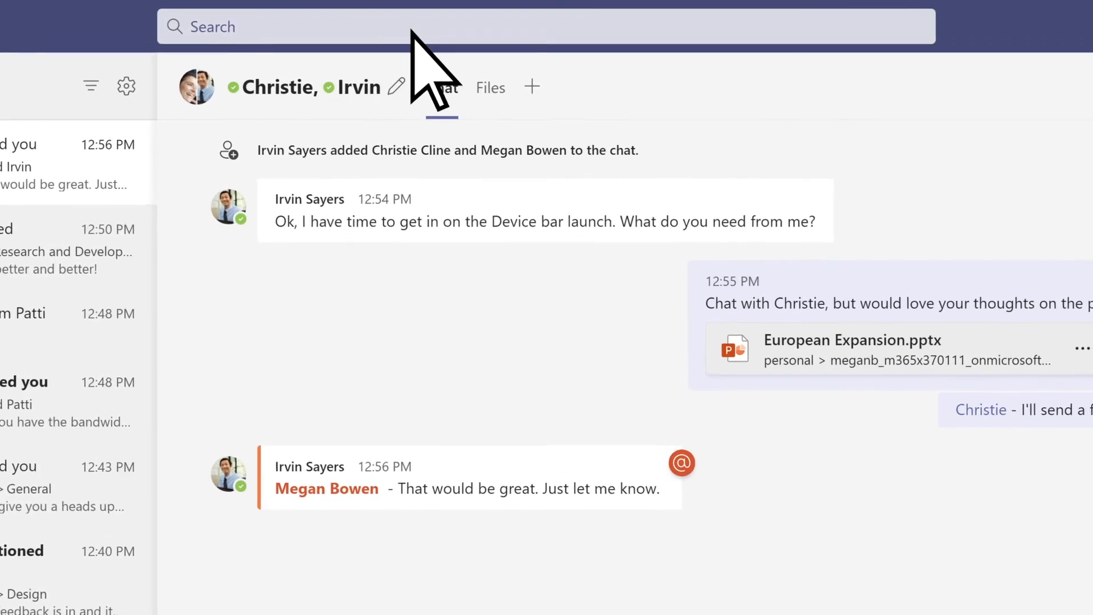
Step: Search 'gra' in the command box, check Seattle, WA weather, and close the weather card
{"action": "type", "text": "gra"}
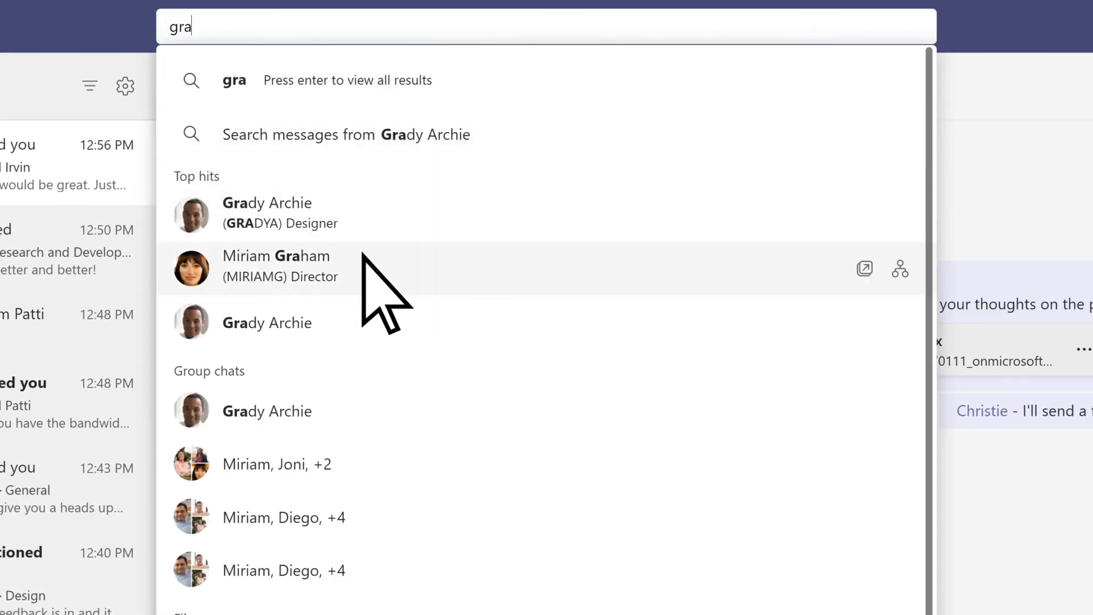
{"action": "left_click", "coordinate": [275, 268]}
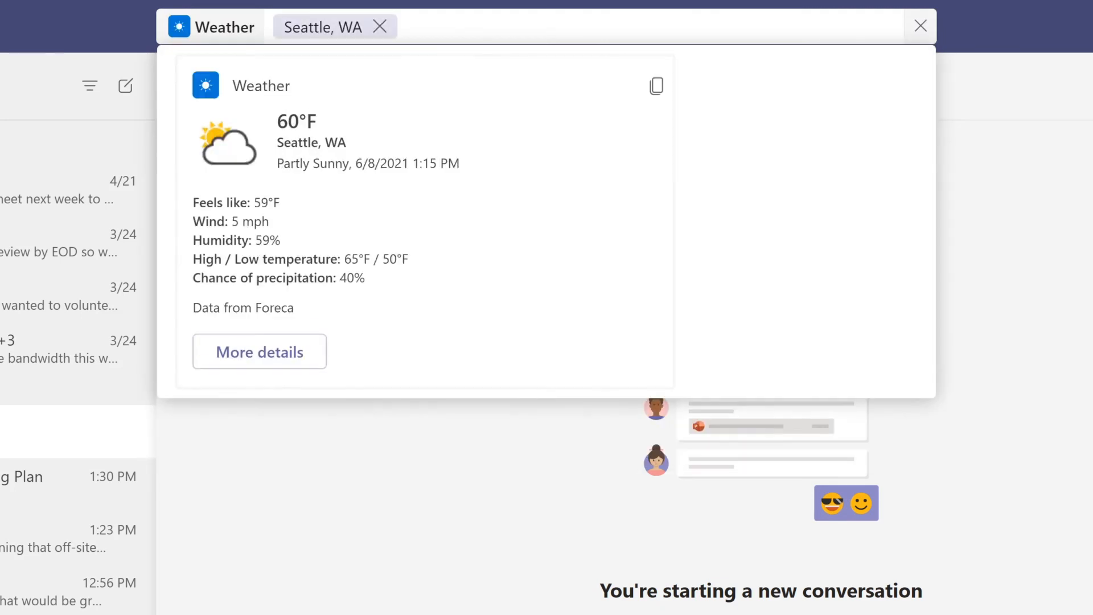
{"action": "left_click", "coordinate": [920, 26]}
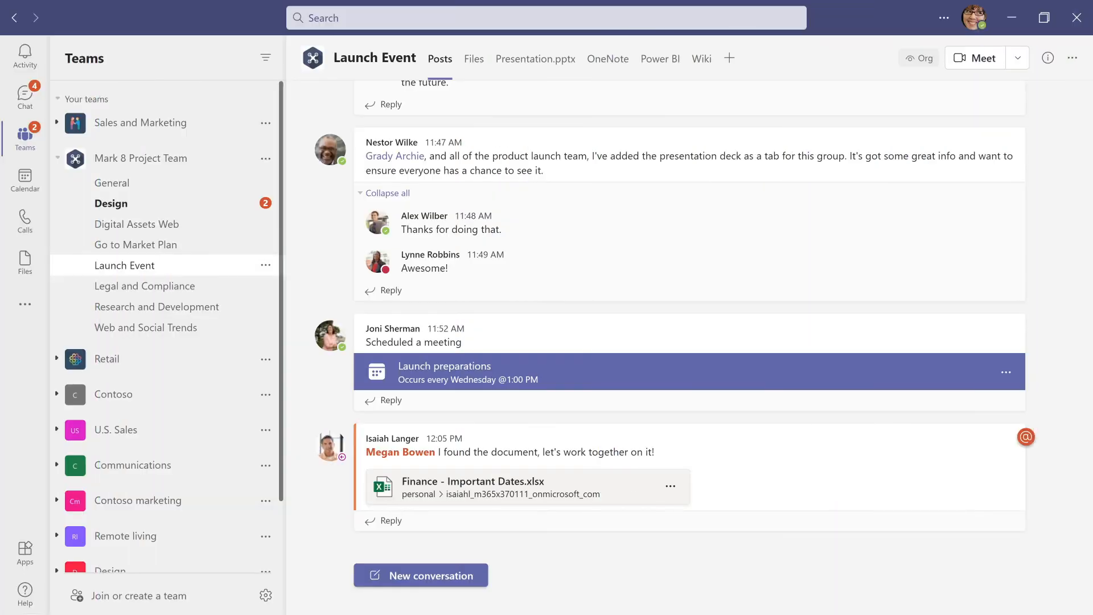